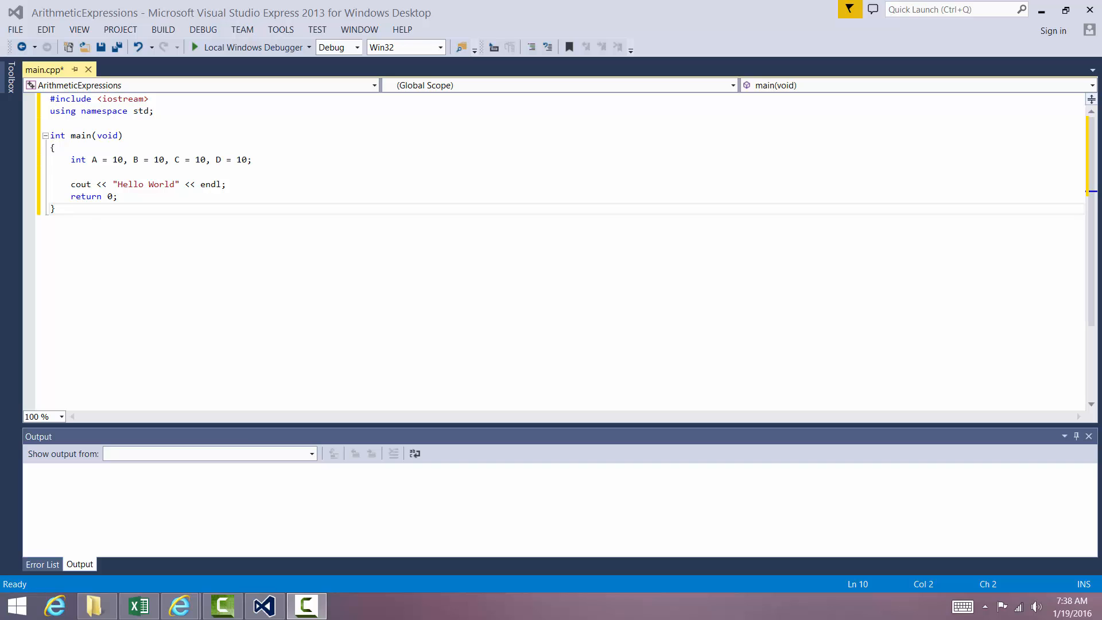
# Extend the cout line to print "The answer is " << D before endl, leaving a blank line below the declarations.
pyautogui.click(294, 172)
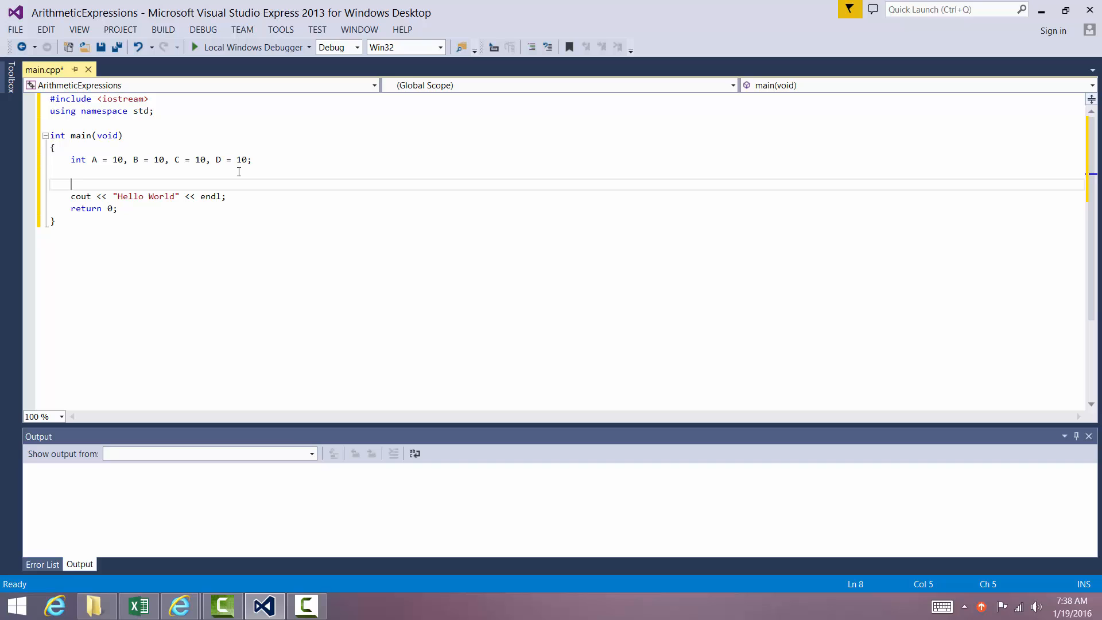
pyautogui.click(152, 196)
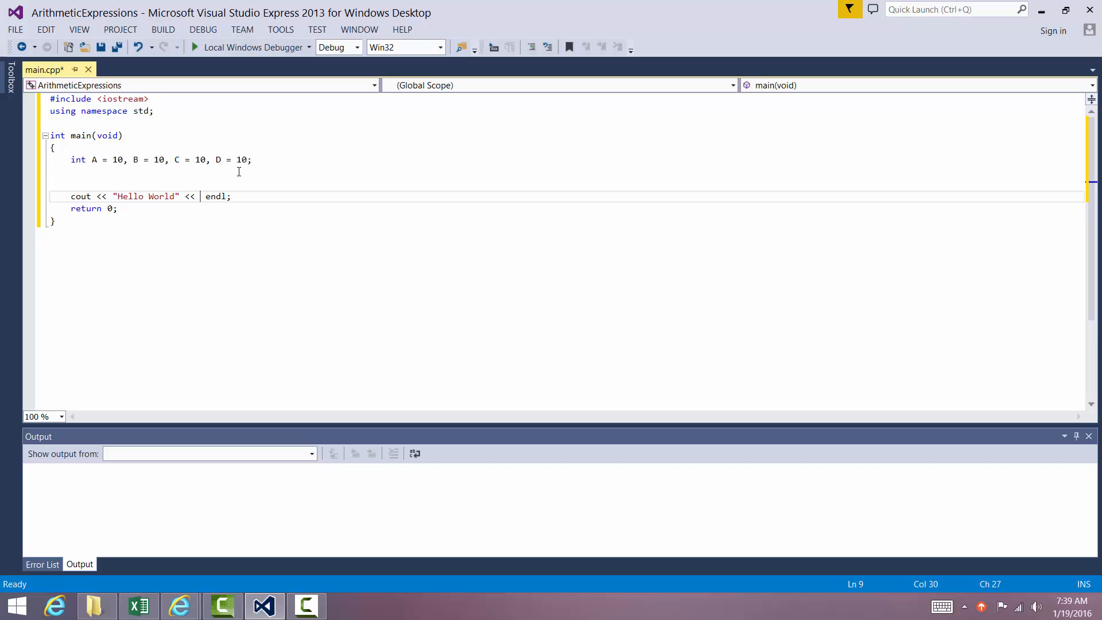
pyautogui.write('"The answ')
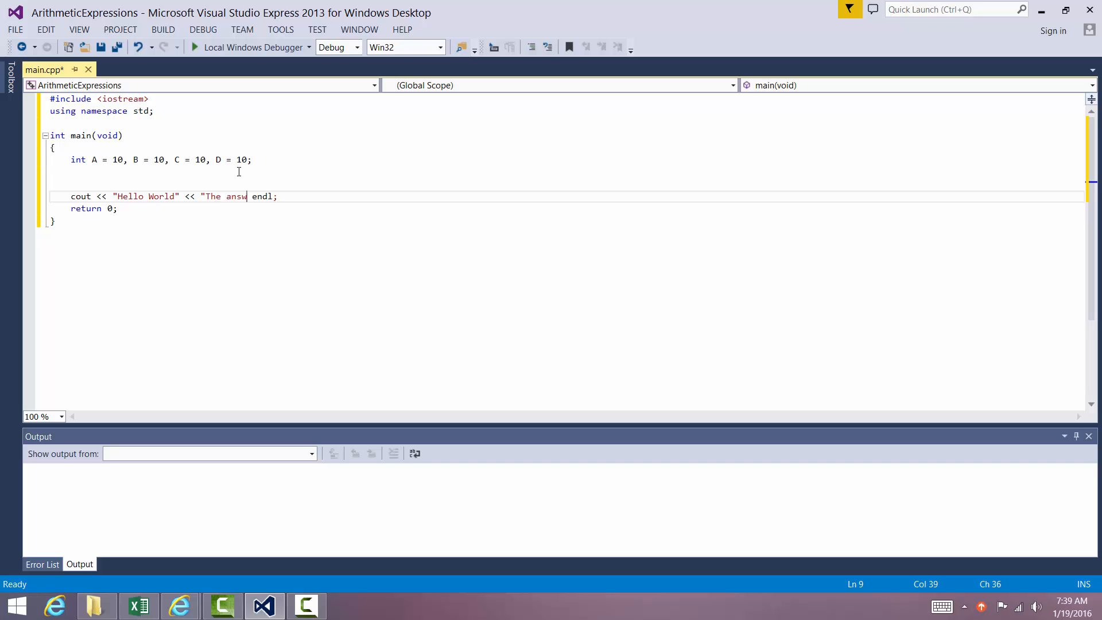
pyautogui.write('er is " << D')
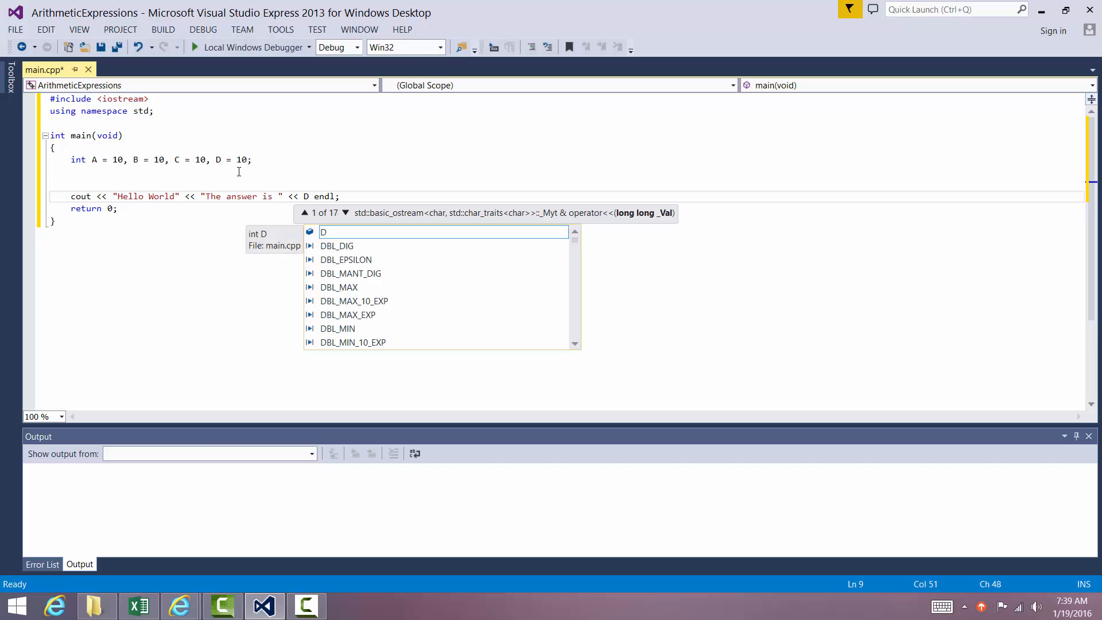
pyautogui.write('<<')
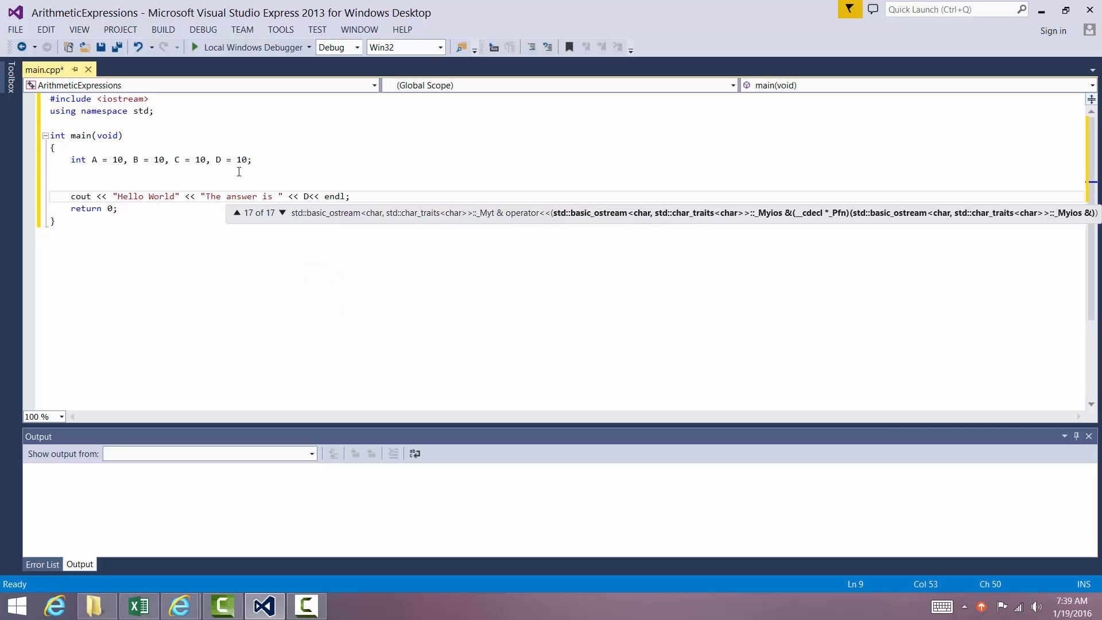
pyautogui.click(237, 213)
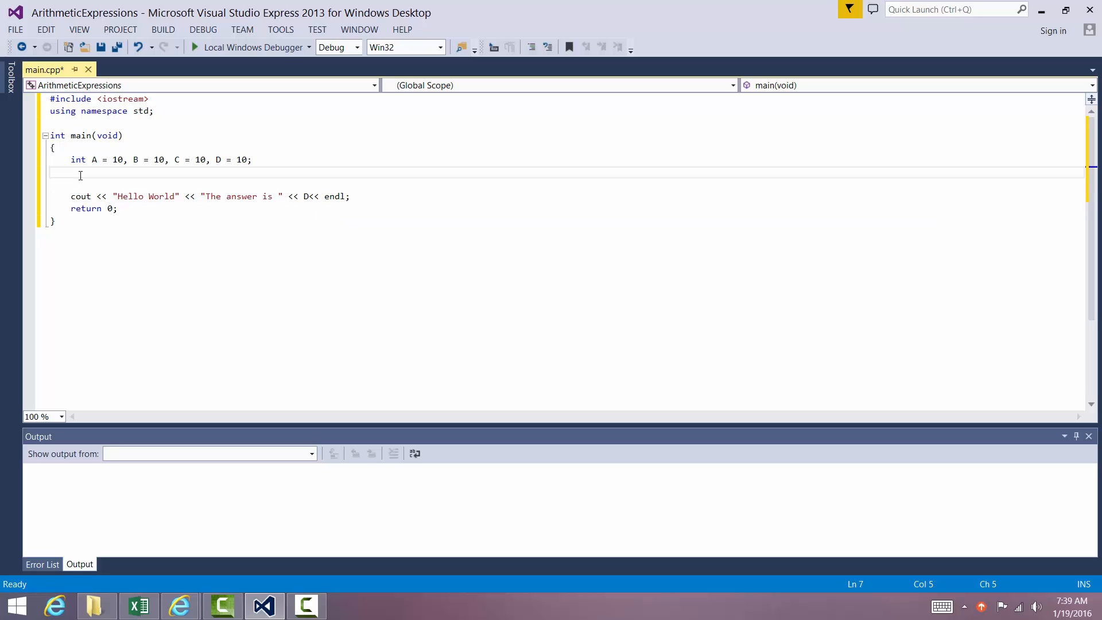
# Write the assignment D = A + B / C; on the blank line, correcting the extra plus operator.
pyautogui.write('D')
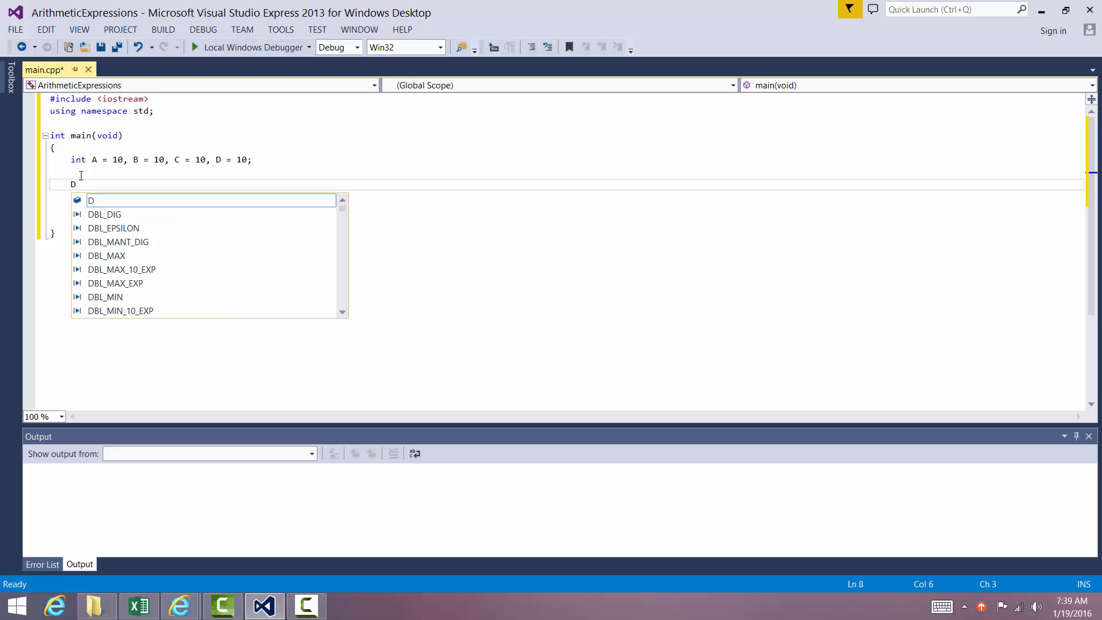
pyautogui.write('= A')
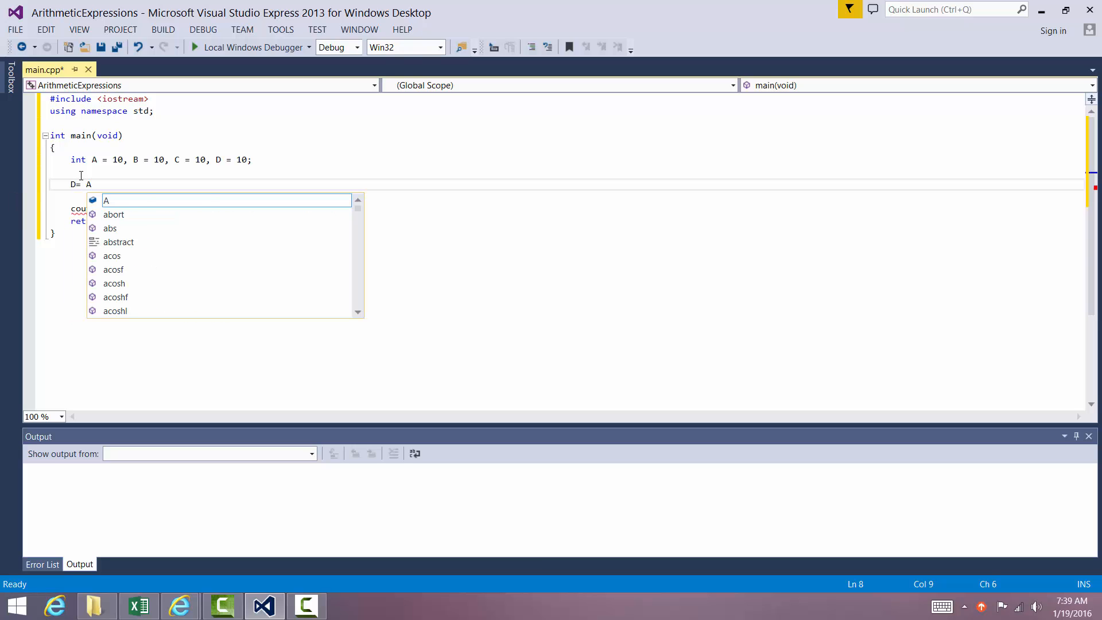
pyautogui.write('+ B;')
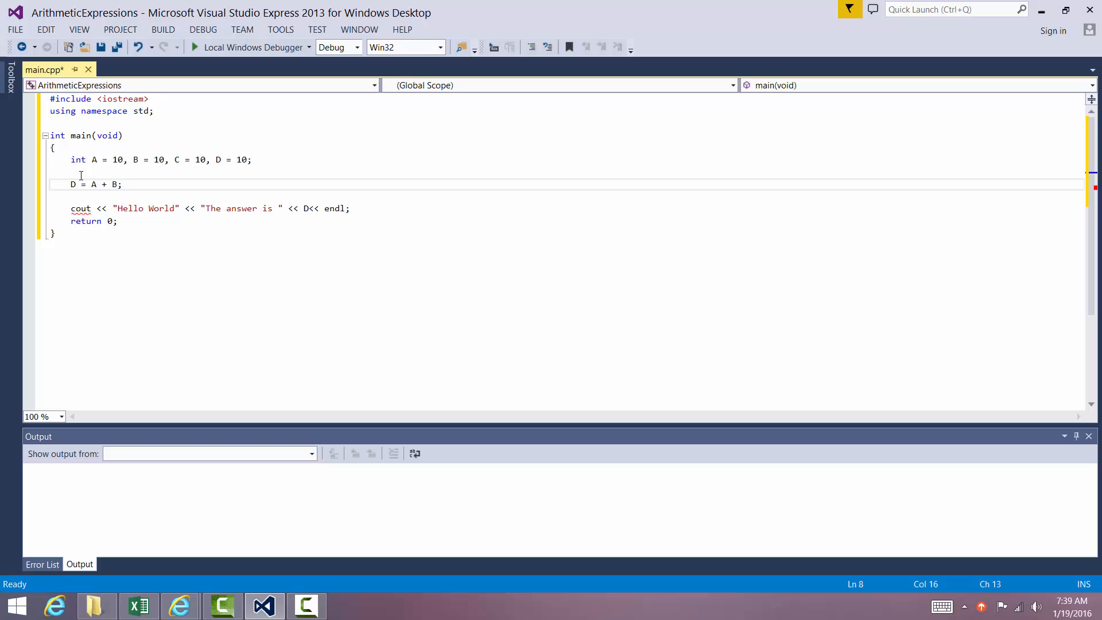
pyautogui.moveTo(575, 359)
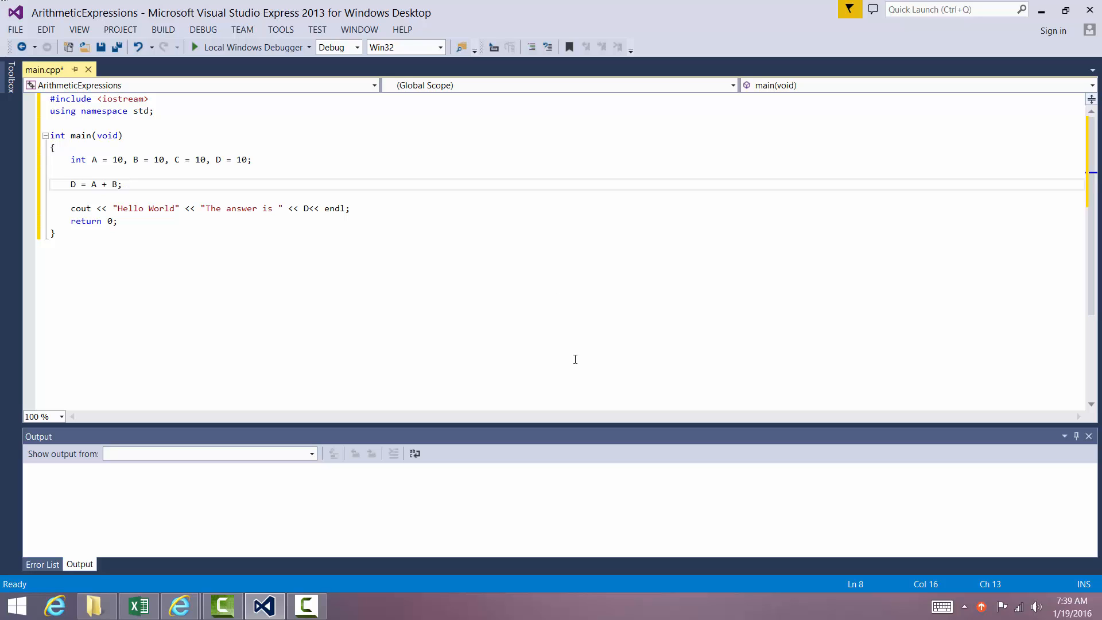
pyautogui.click(127, 185)
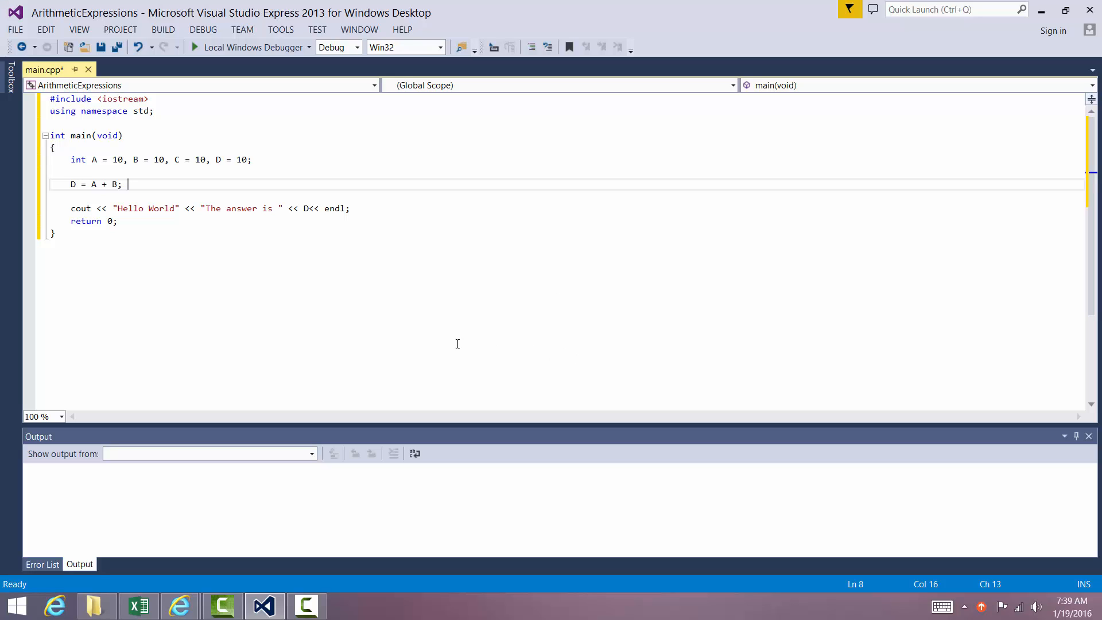
pyautogui.moveTo(395, 333)
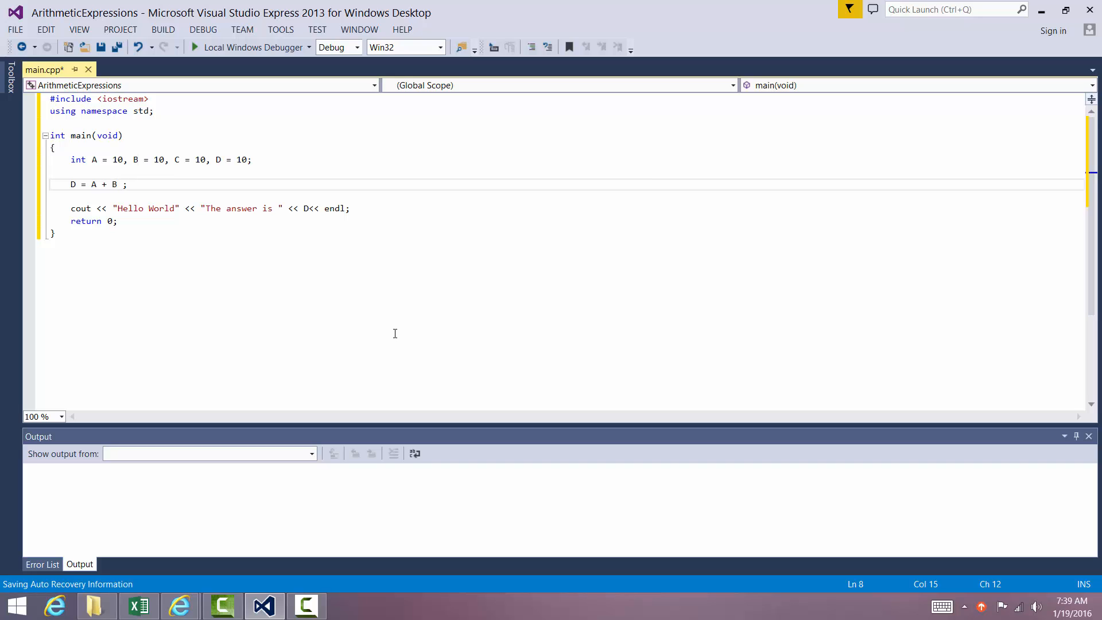
pyautogui.write('+ c')
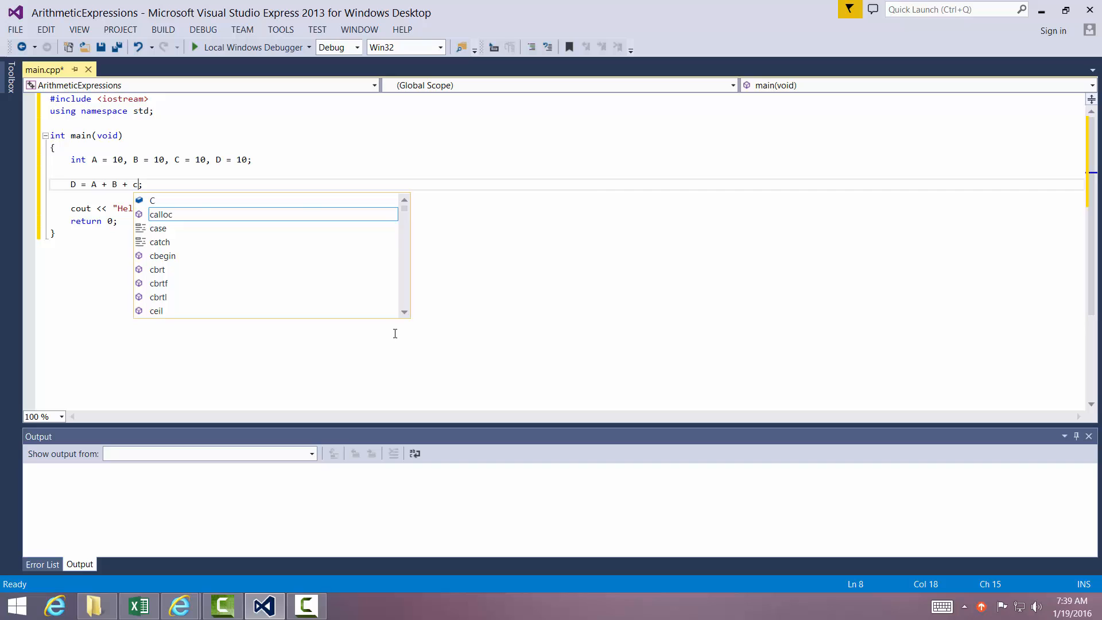
pyautogui.write('C')
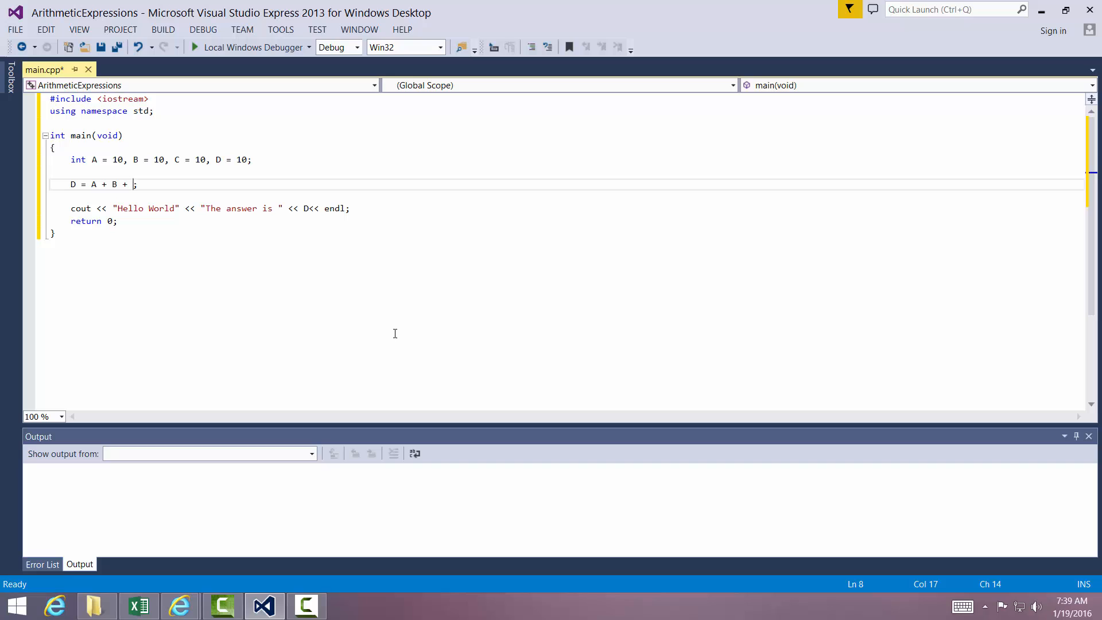
pyautogui.press('BackSpace')
pyautogui.write('/')
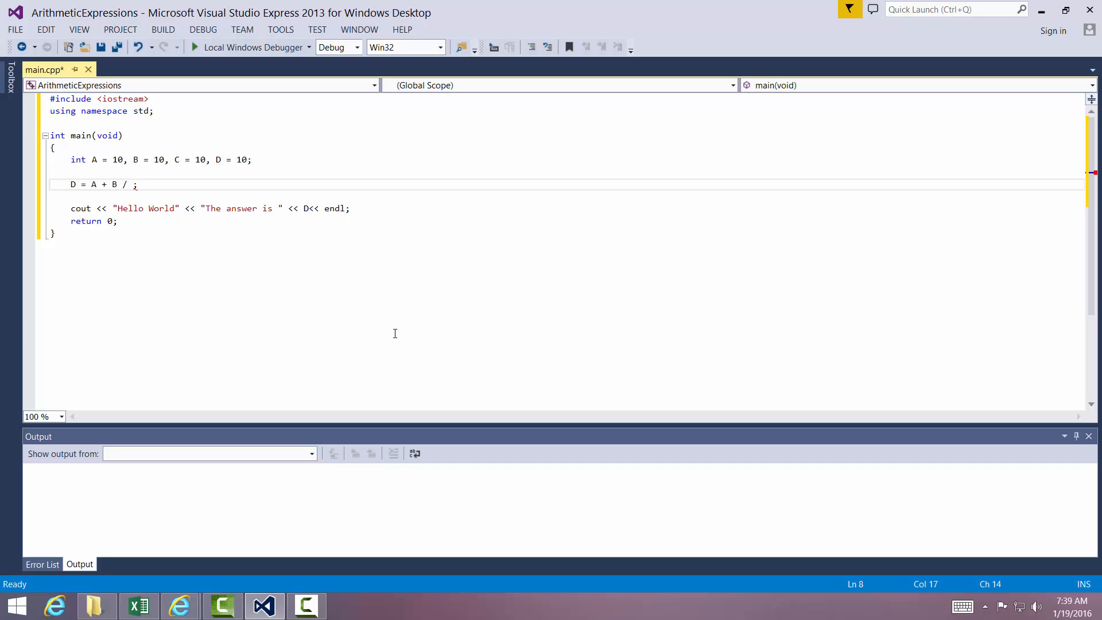
pyautogui.write('C')
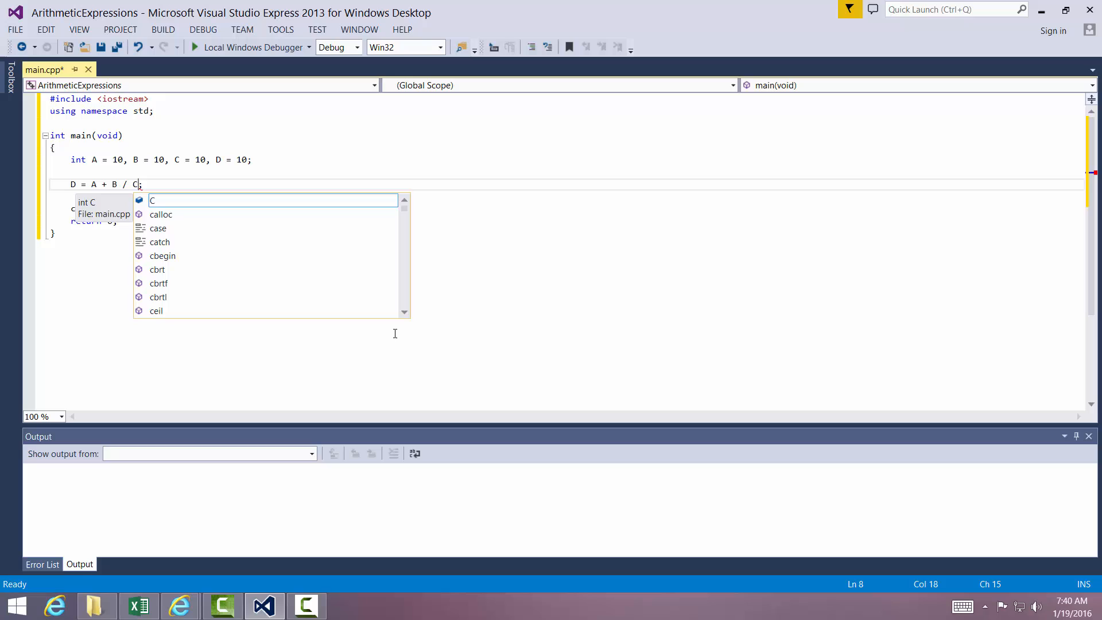
pyautogui.moveTo(159, 190)
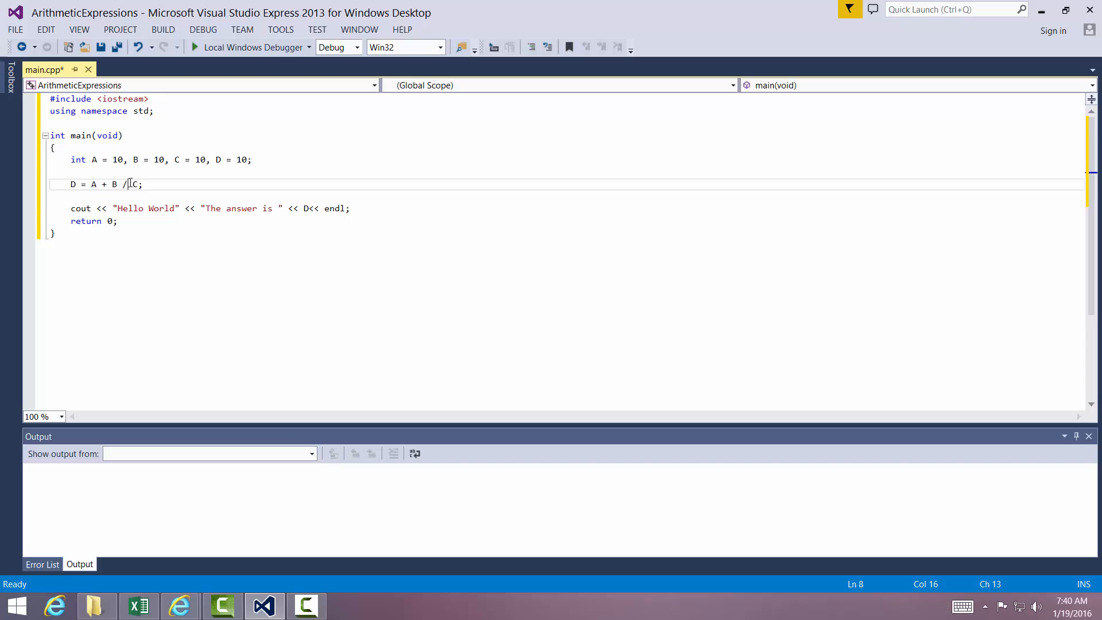
pyautogui.moveTo(127, 185)
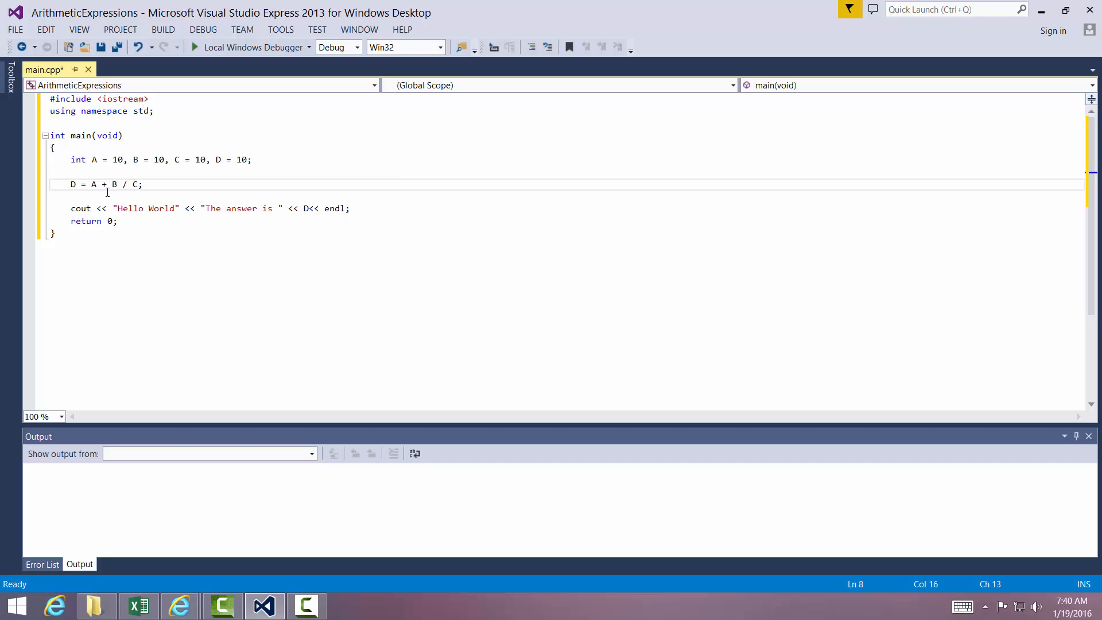
# Build the solution, run it without debugging to see "The answer is 11", then close the console.
pyautogui.click(119, 28)
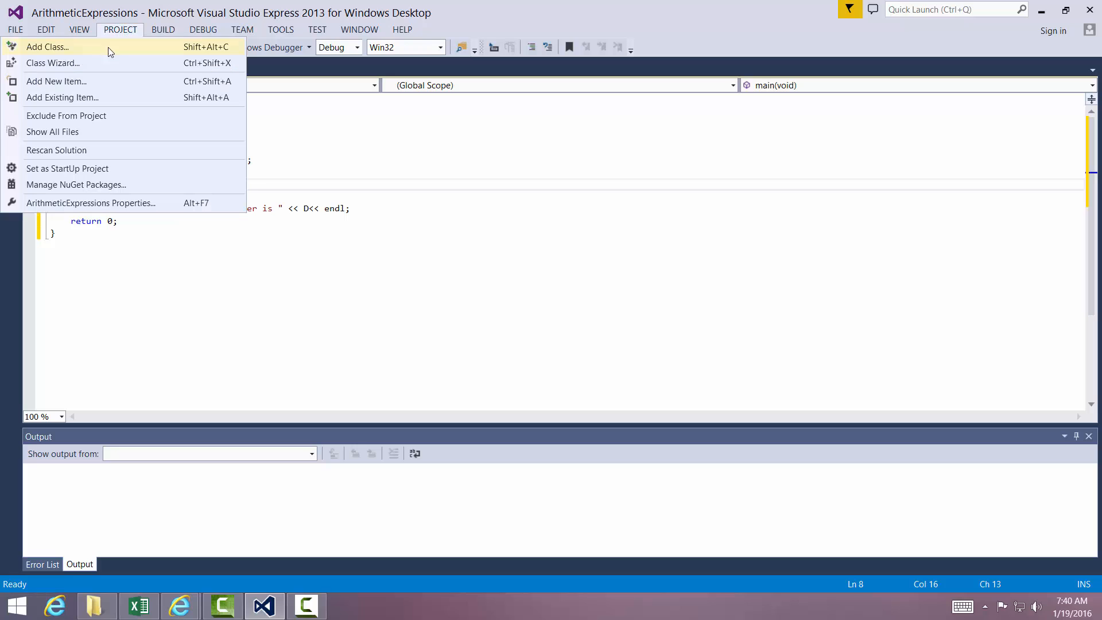
pyautogui.click(162, 29)
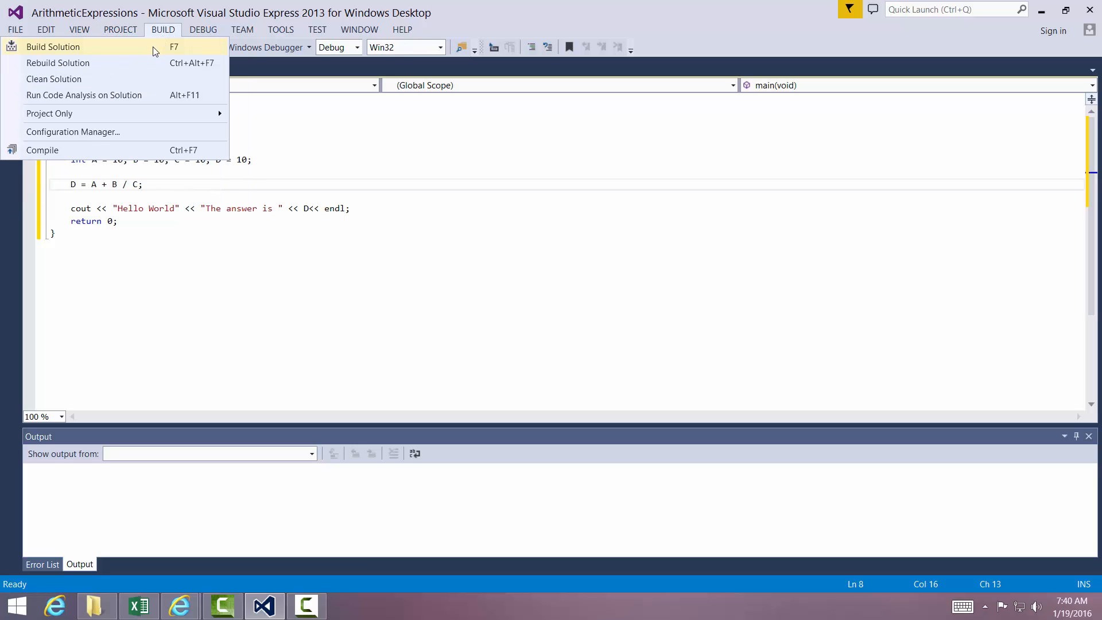
pyautogui.click(53, 46)
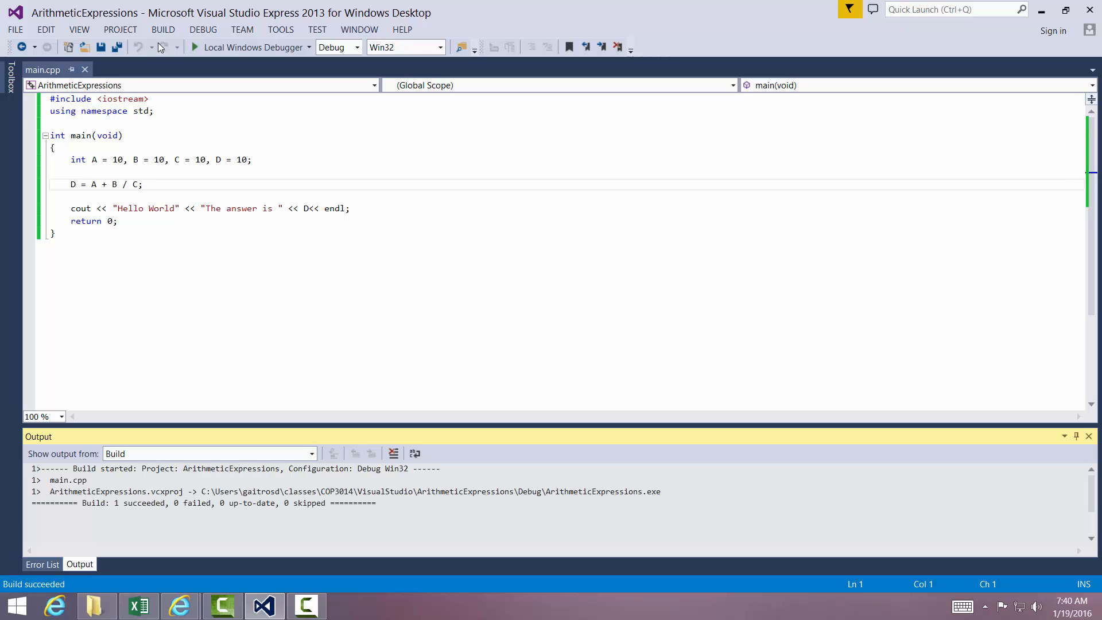
pyautogui.click(203, 30)
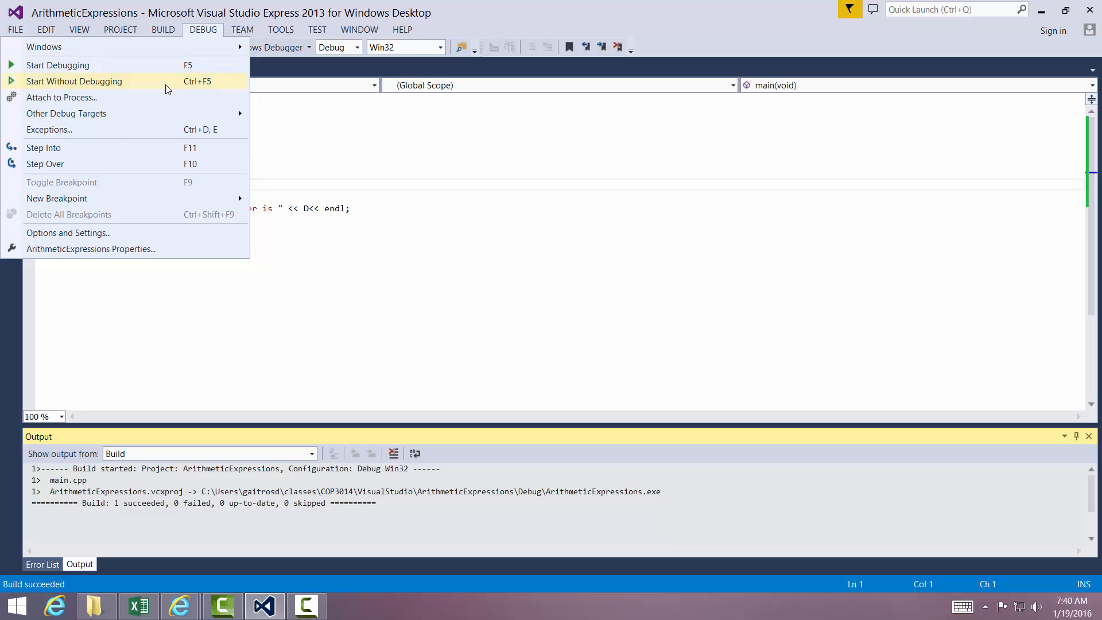
pyautogui.click(73, 81)
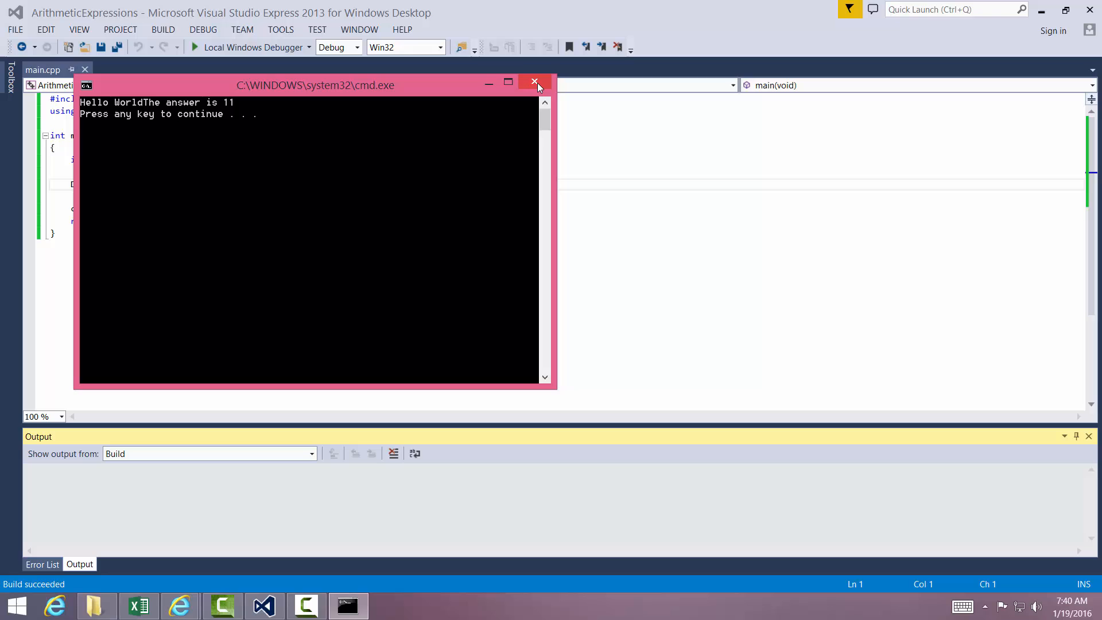
pyautogui.click(536, 82)
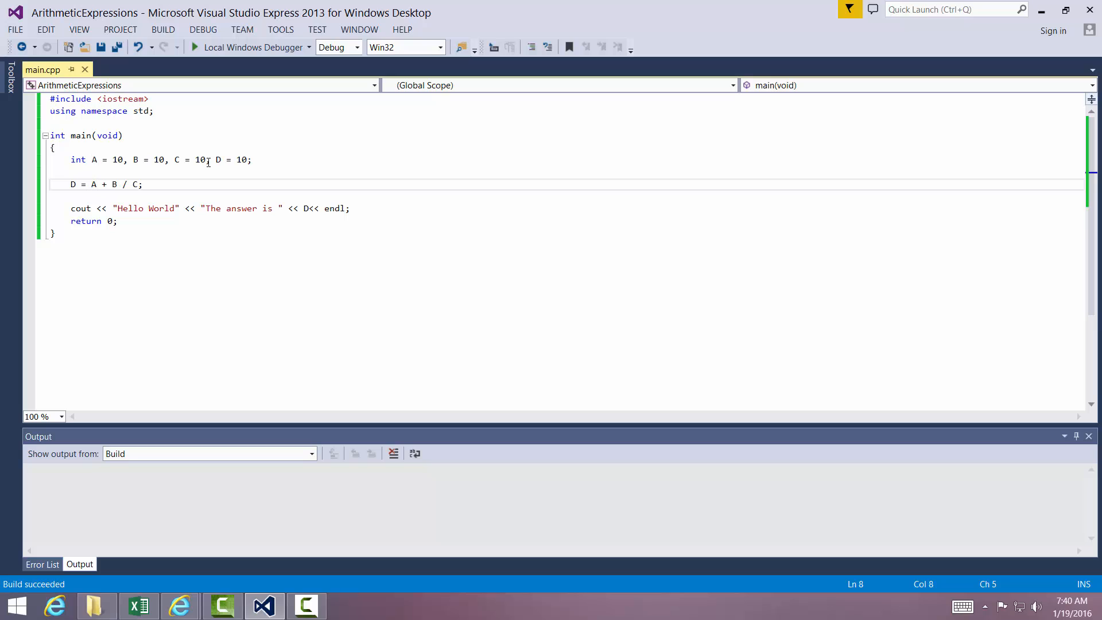
# Wrap A + B in parentheses so the assignment reads D = (A + B) / C;.
pyautogui.click(91, 184)
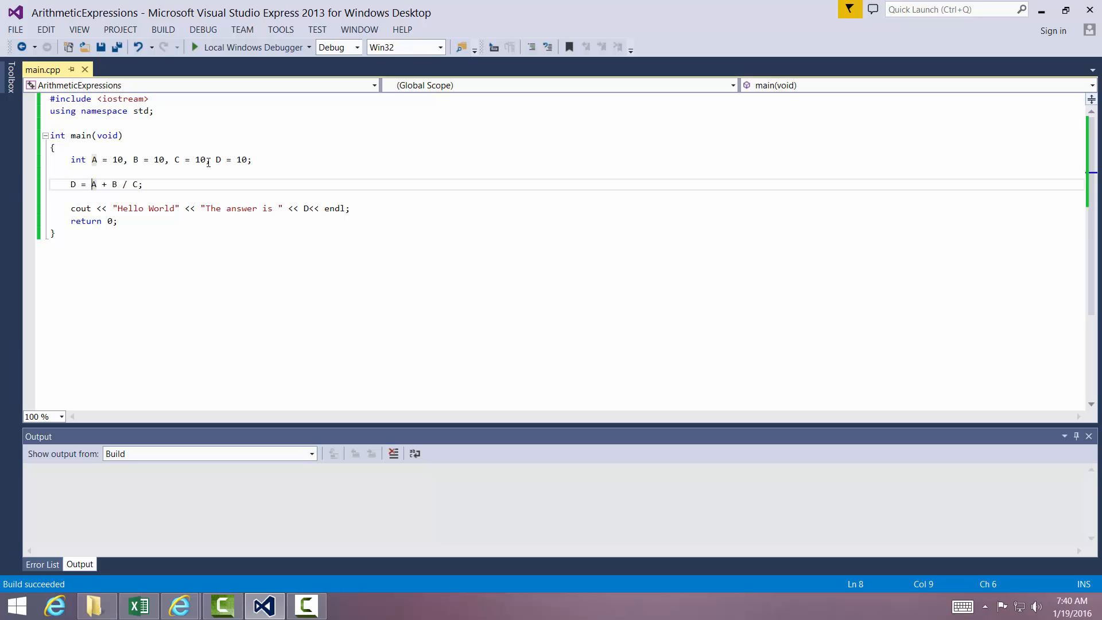
pyautogui.write('(')
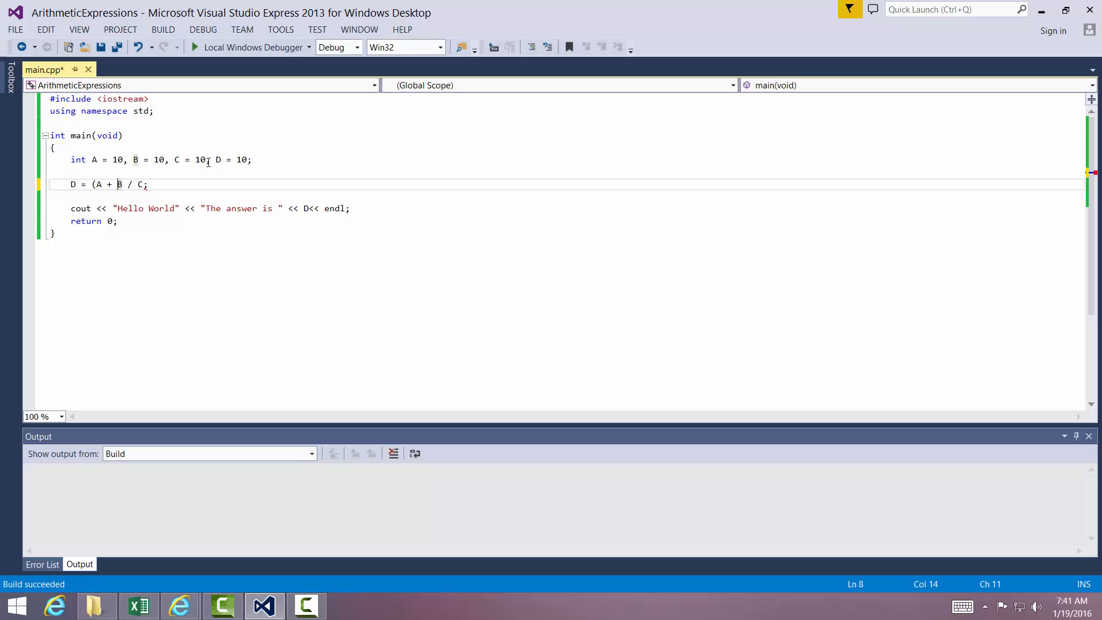
pyautogui.write(')')
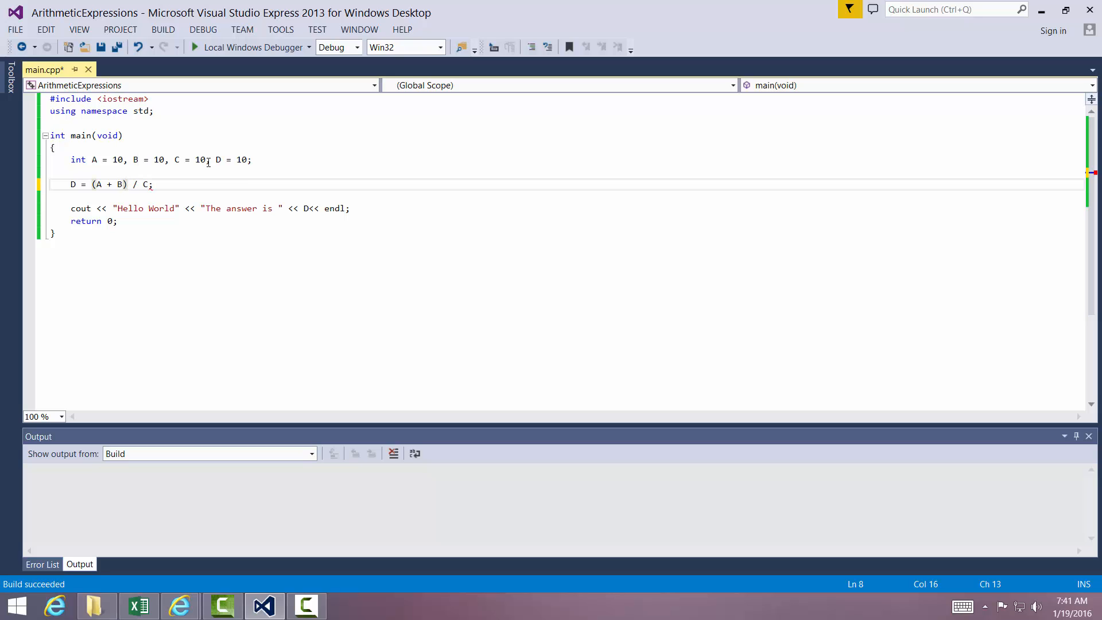
pyautogui.click(129, 184)
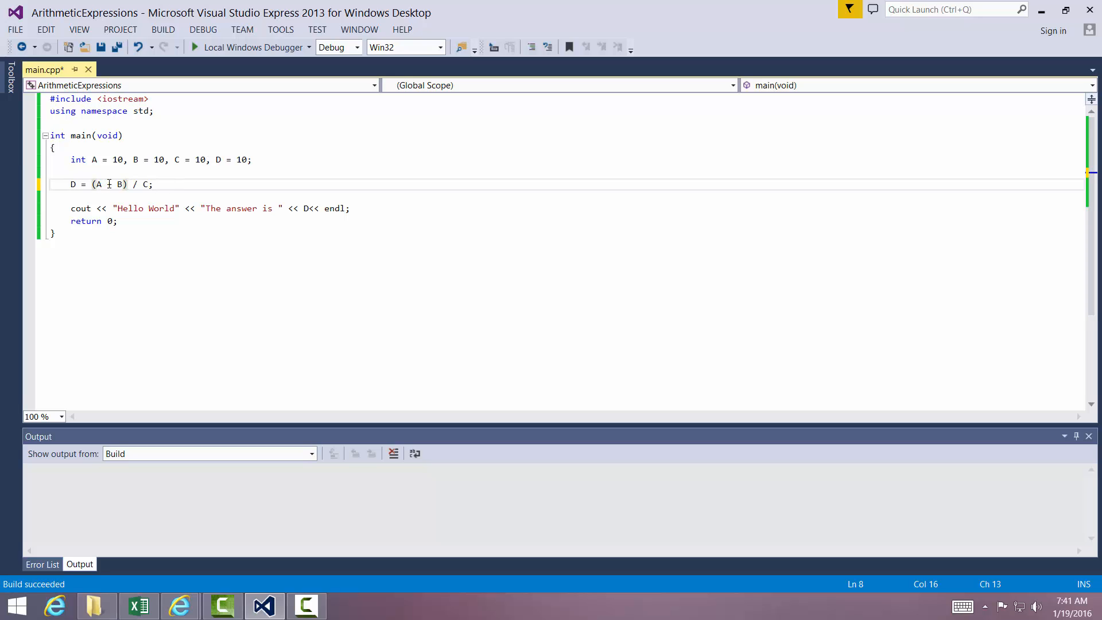
pyautogui.write('+')
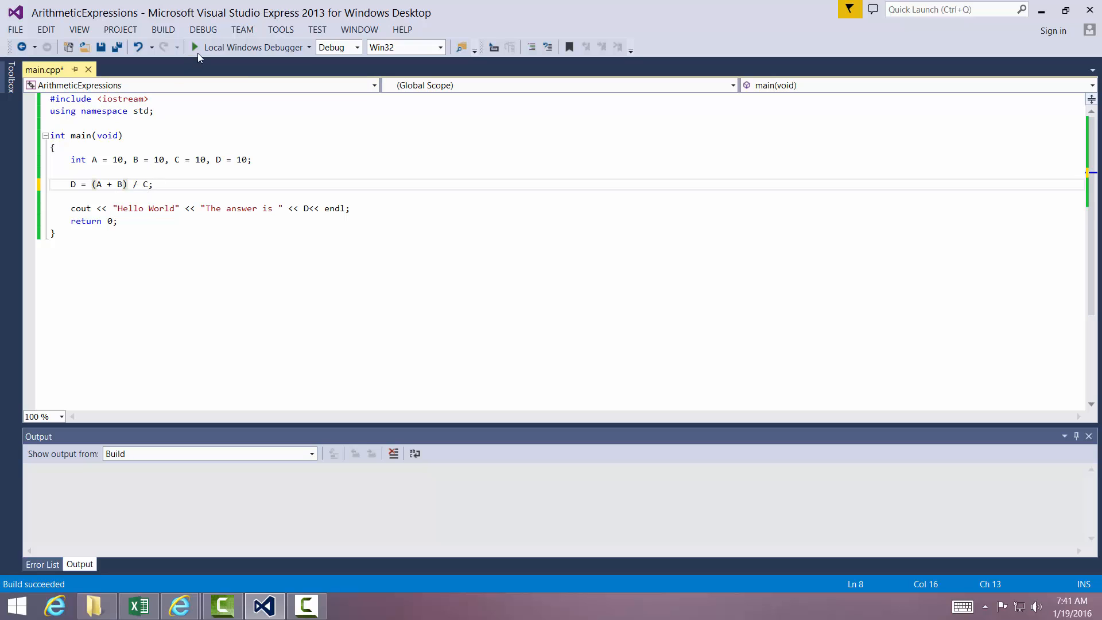
# Rebuild the solution and run it without debugging, confirming "The answer is 2", then close the console.
pyautogui.click(163, 29)
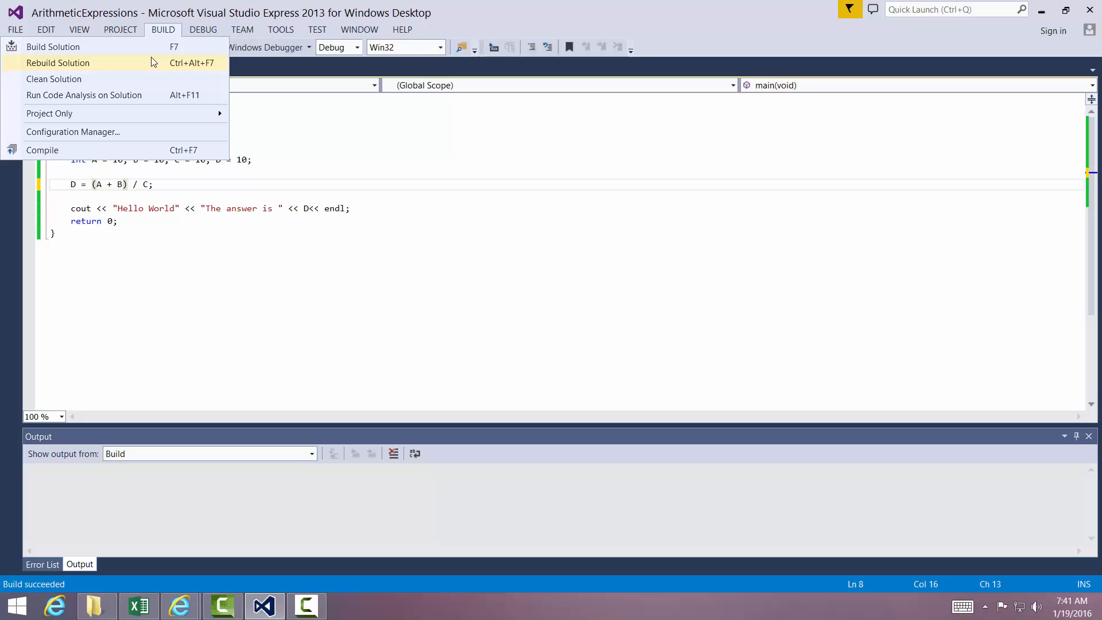
pyautogui.click(53, 46)
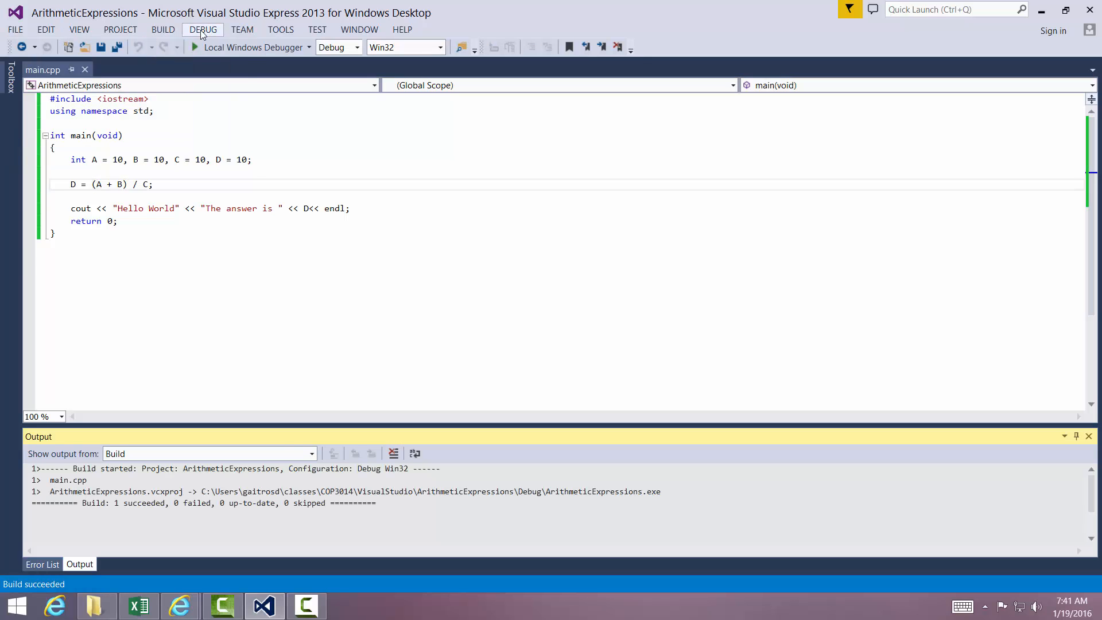
pyautogui.click(203, 30)
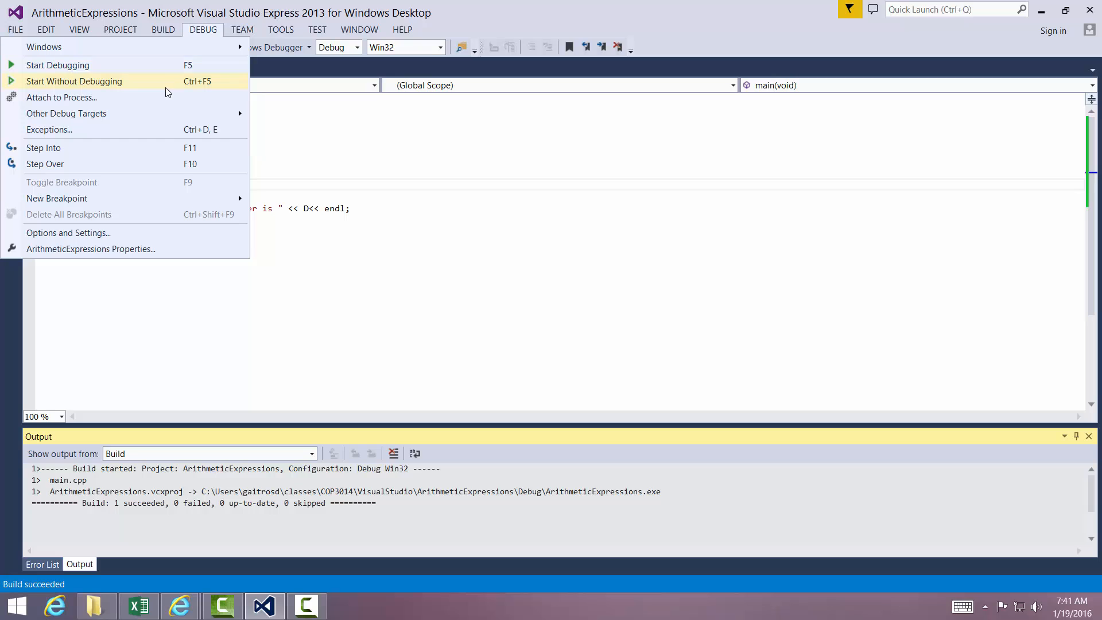
pyautogui.click(74, 81)
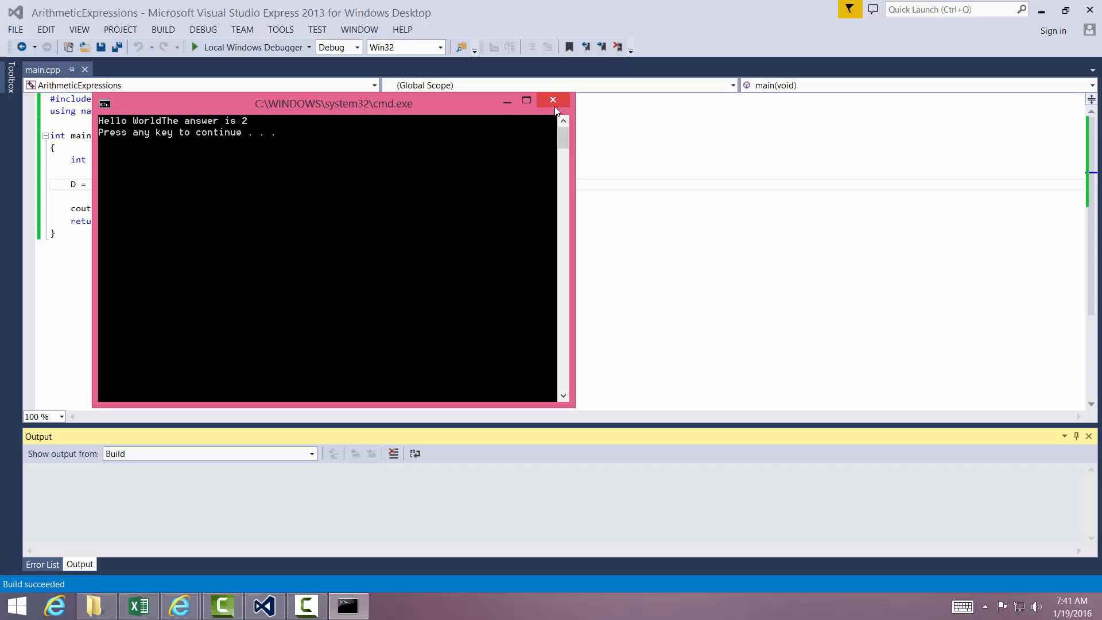
pyautogui.click(553, 100)
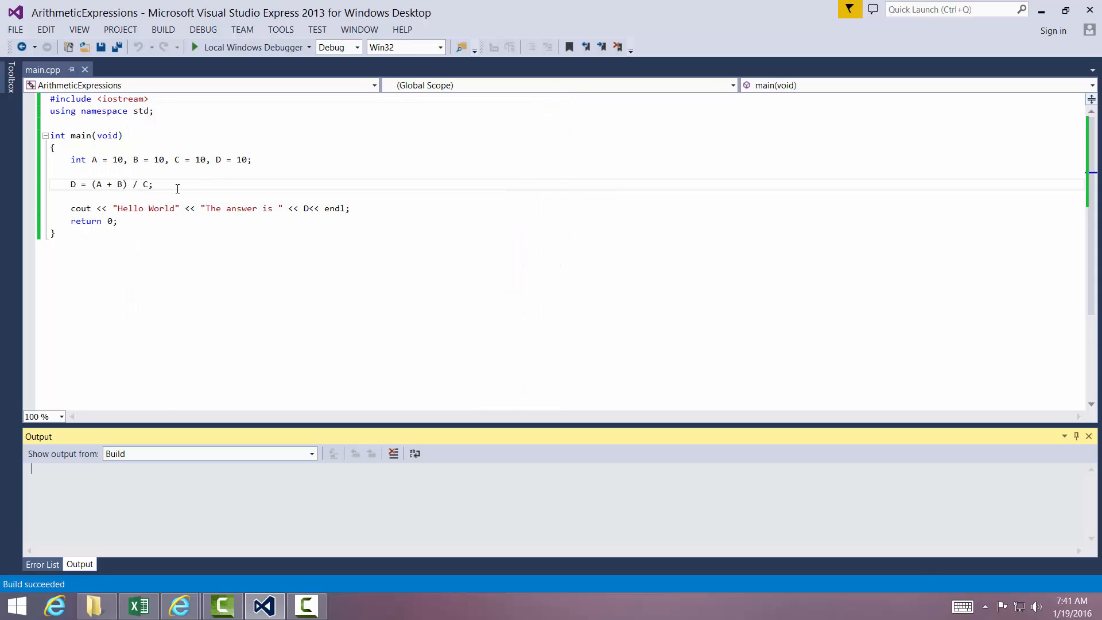
pyautogui.click(176, 197)
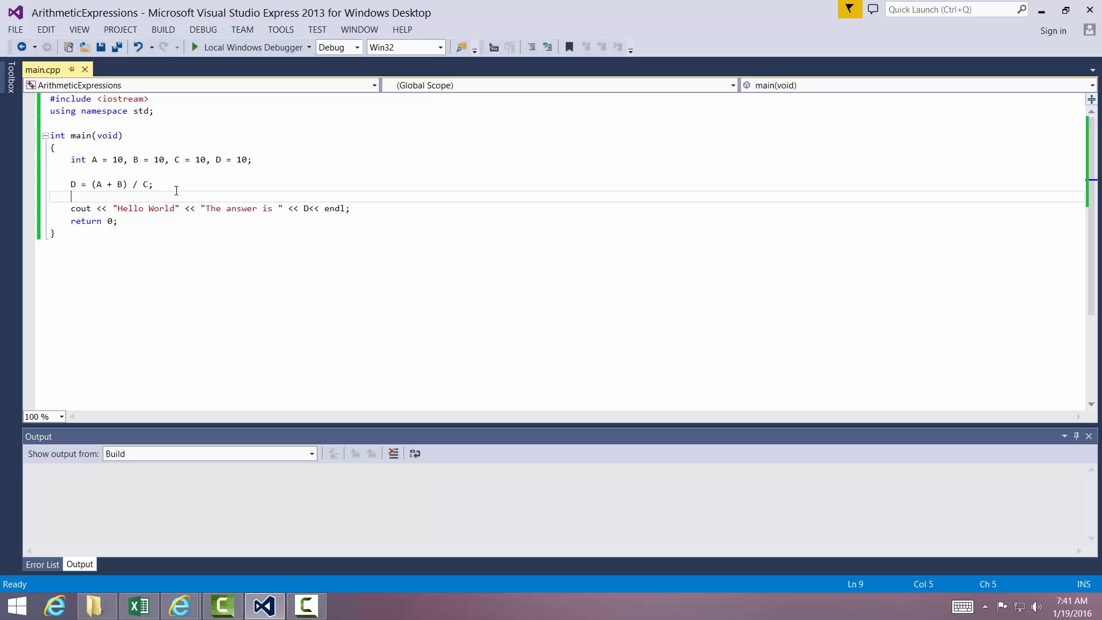
# Add comment lines: parens are always evaluated first, then *, /, and %.
pyautogui.write('*')
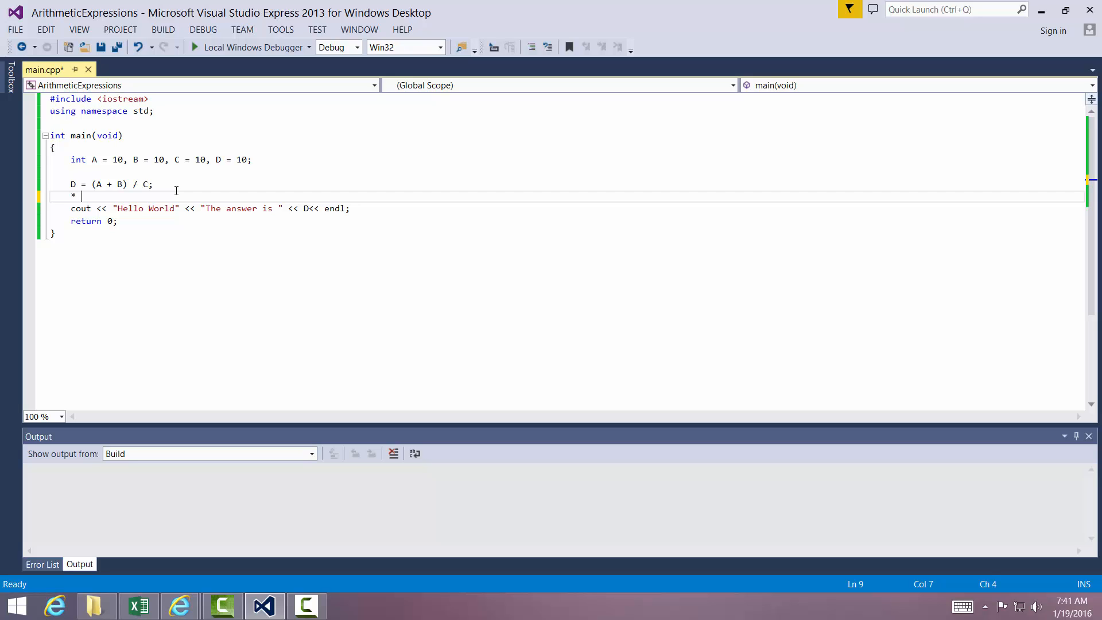
pyautogui.press('BackSpace')
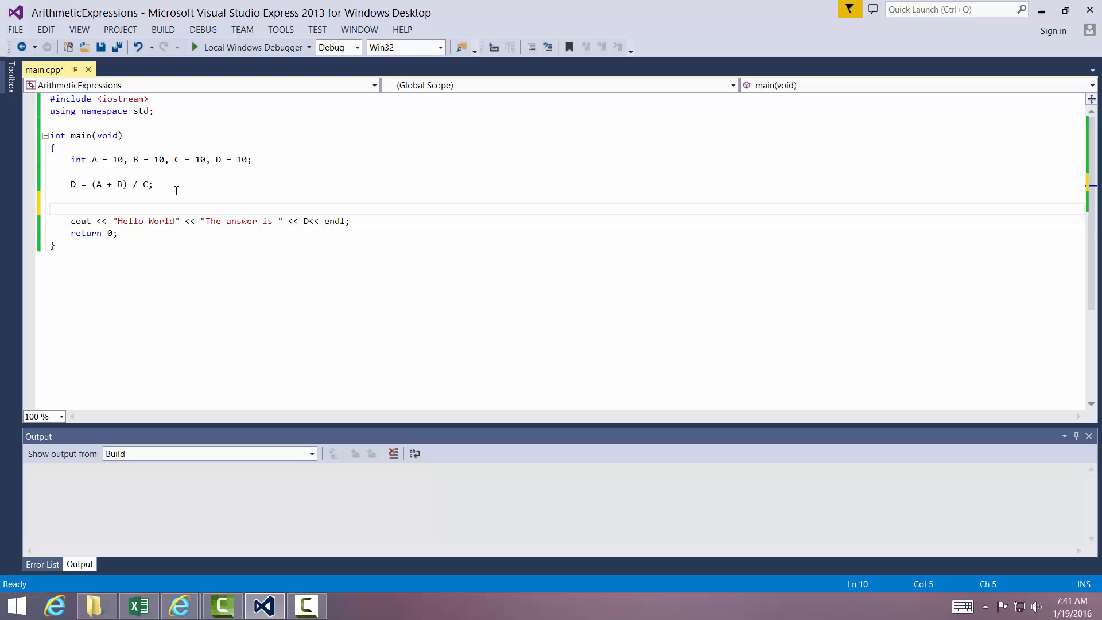
pyautogui.write('//')
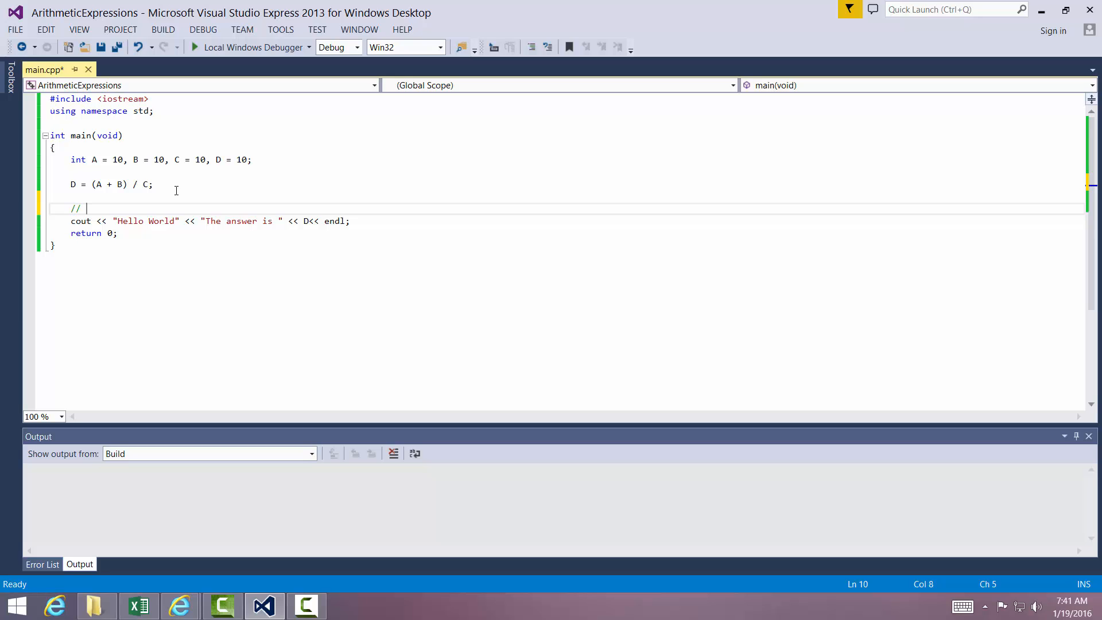
pyautogui.write('Parens are alw')
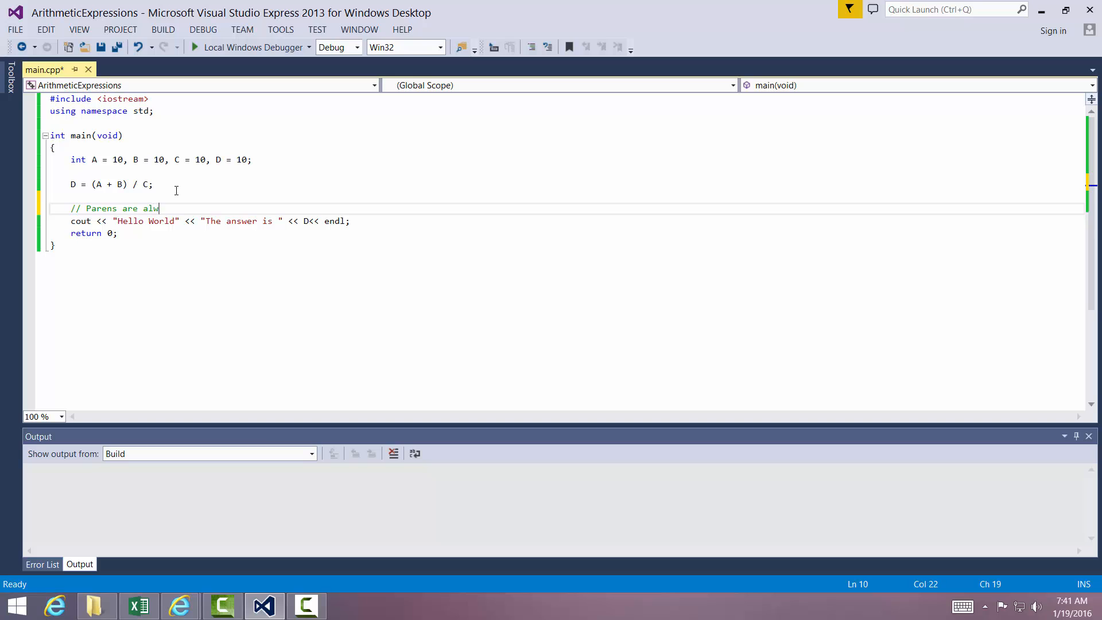
pyautogui.write('ays evaluated first')
pyautogui.write('//')
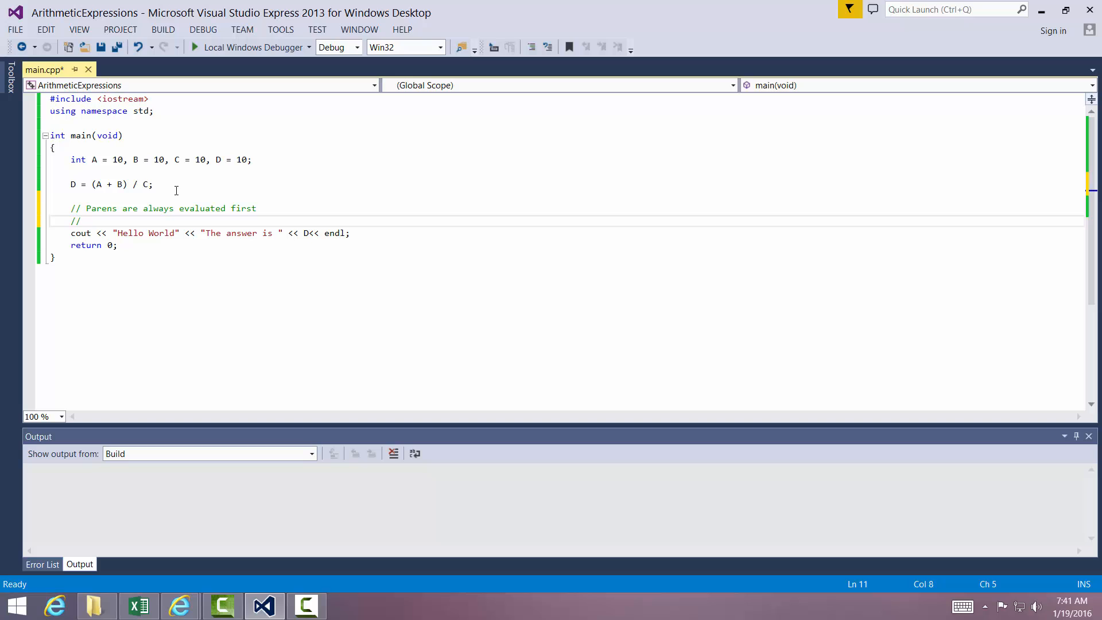
pyautogui.write('* , /')
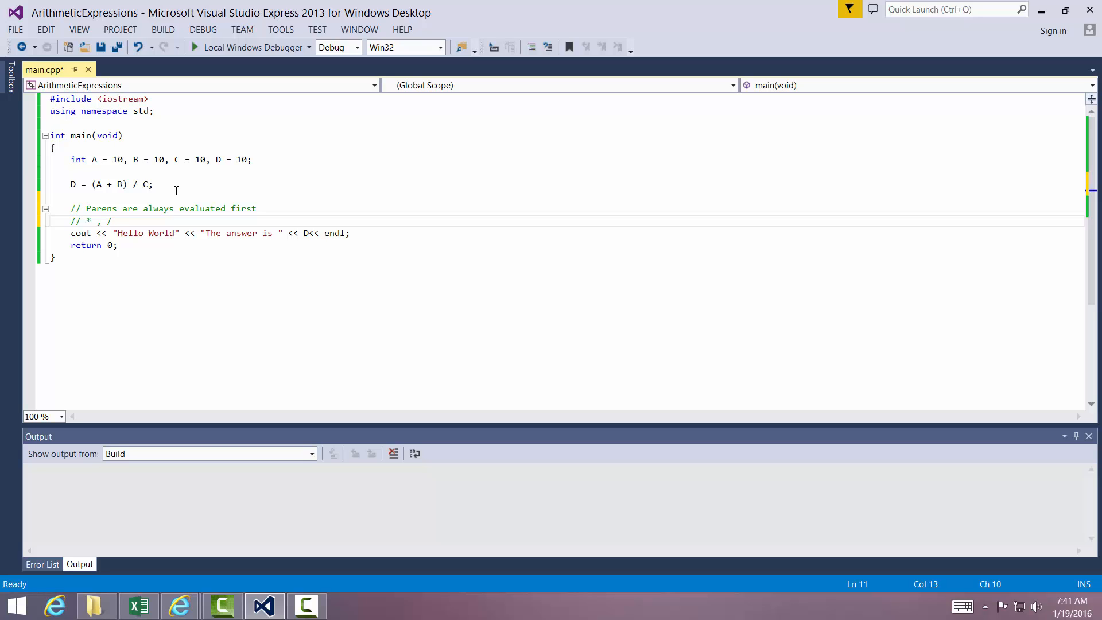
pyautogui.write(', and %')
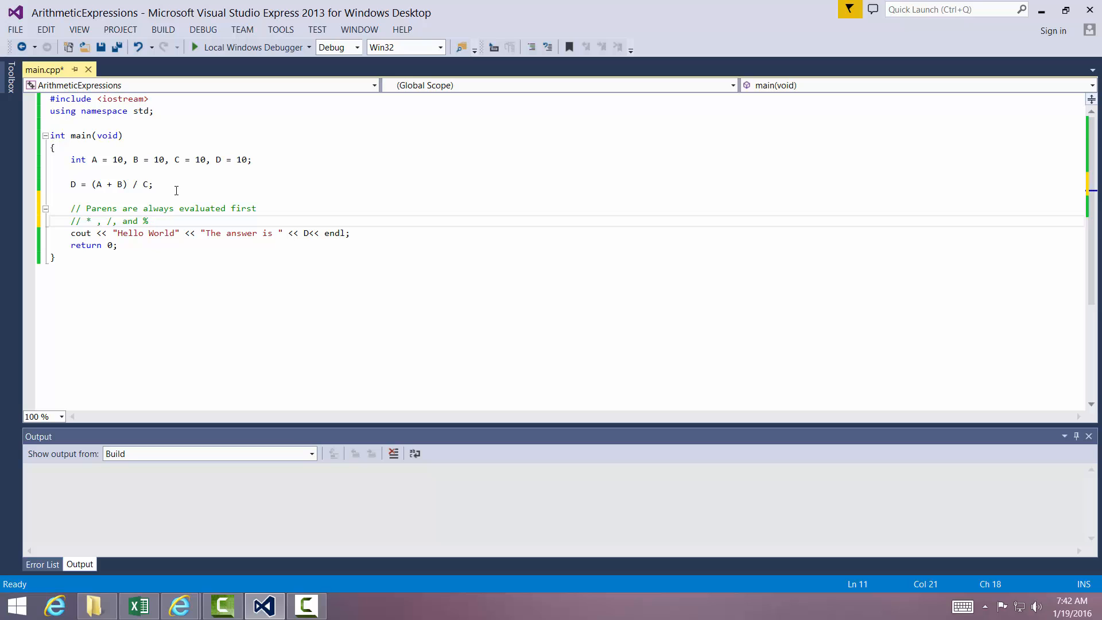
# Add a third comment line listing + and - as evaluated last.
pyautogui.press('enter')
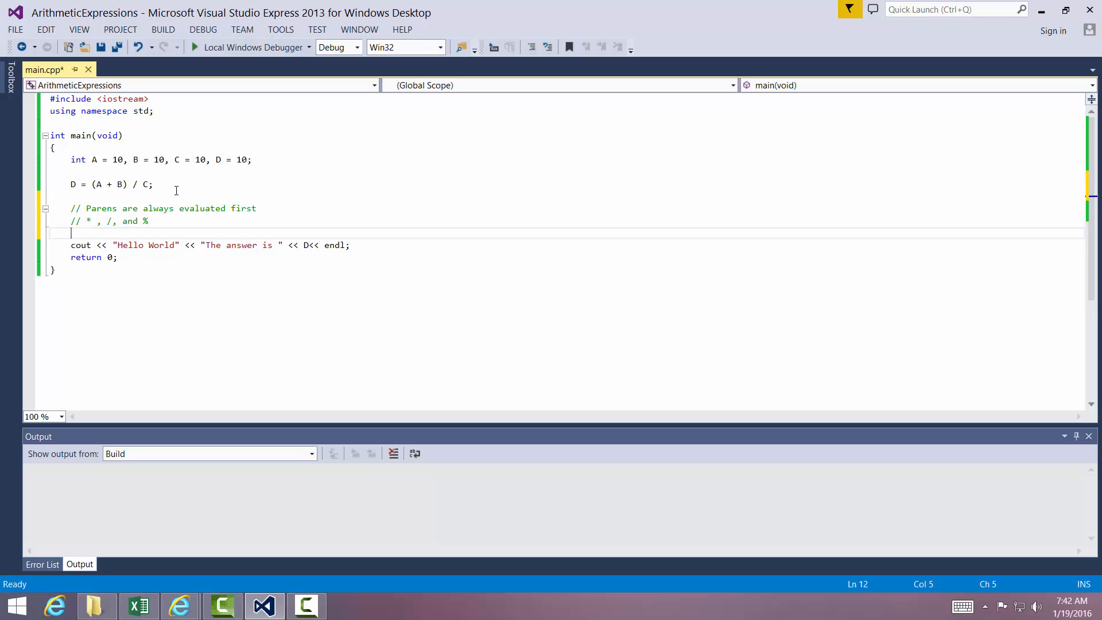
pyautogui.write('//')
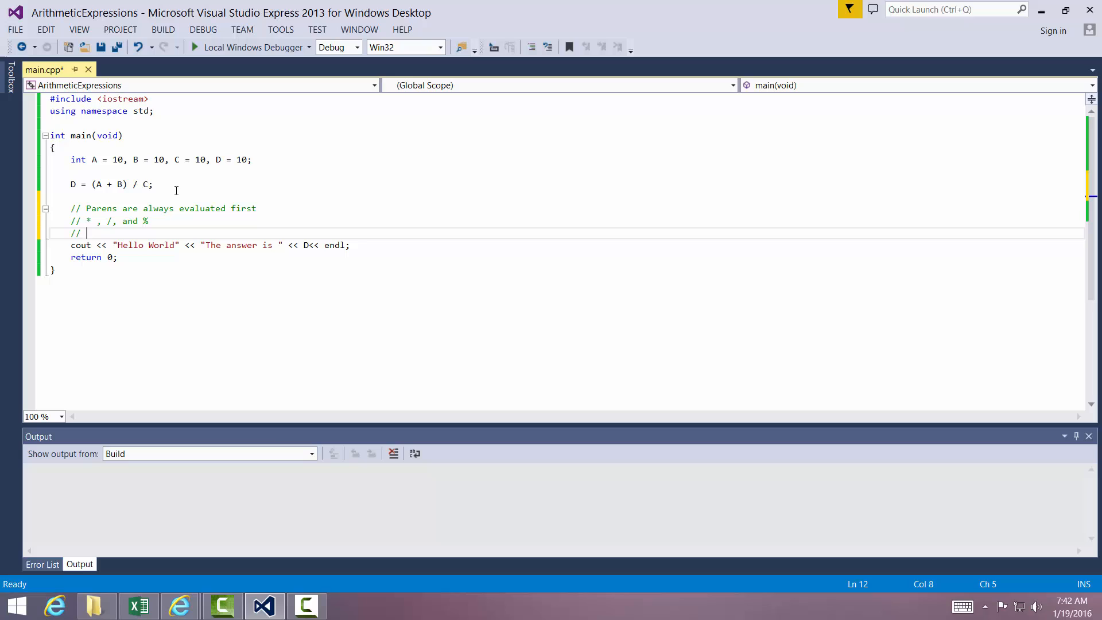
pyautogui.write('+ and -')
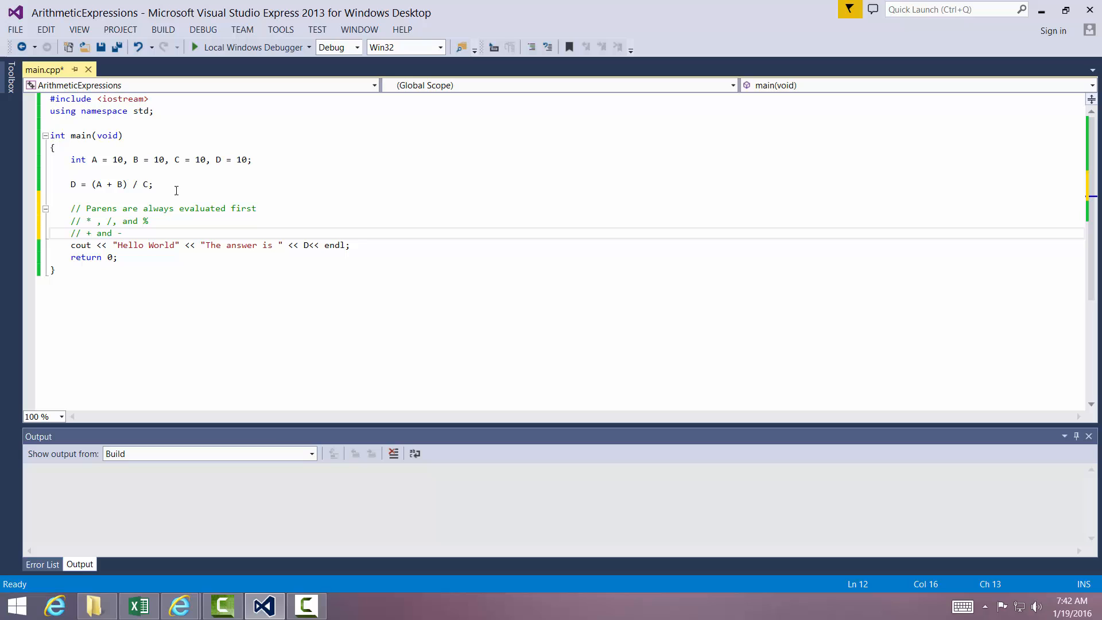
pyautogui.click(126, 233)
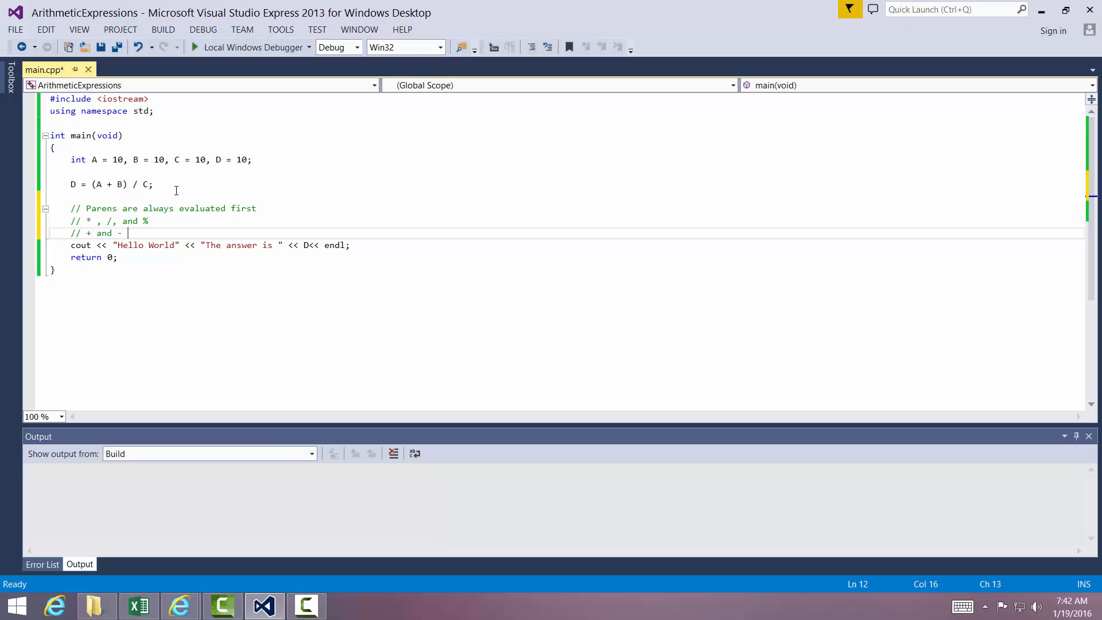